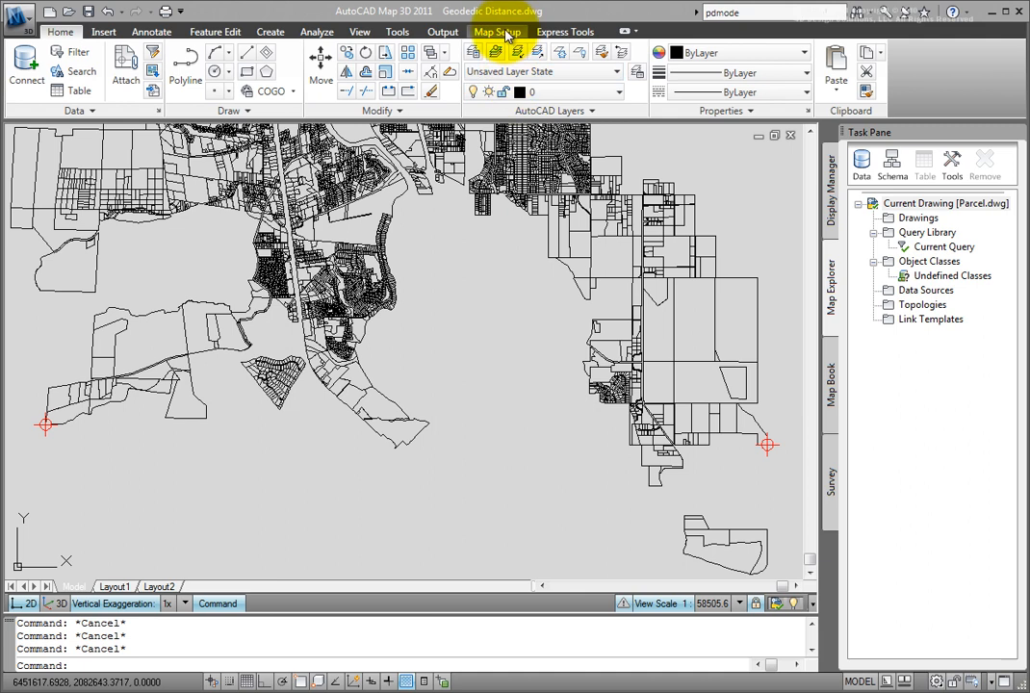
Show the Map Setup tools for the drawing's coordinate system
{"action": "left_click", "coordinate": [497, 31]}
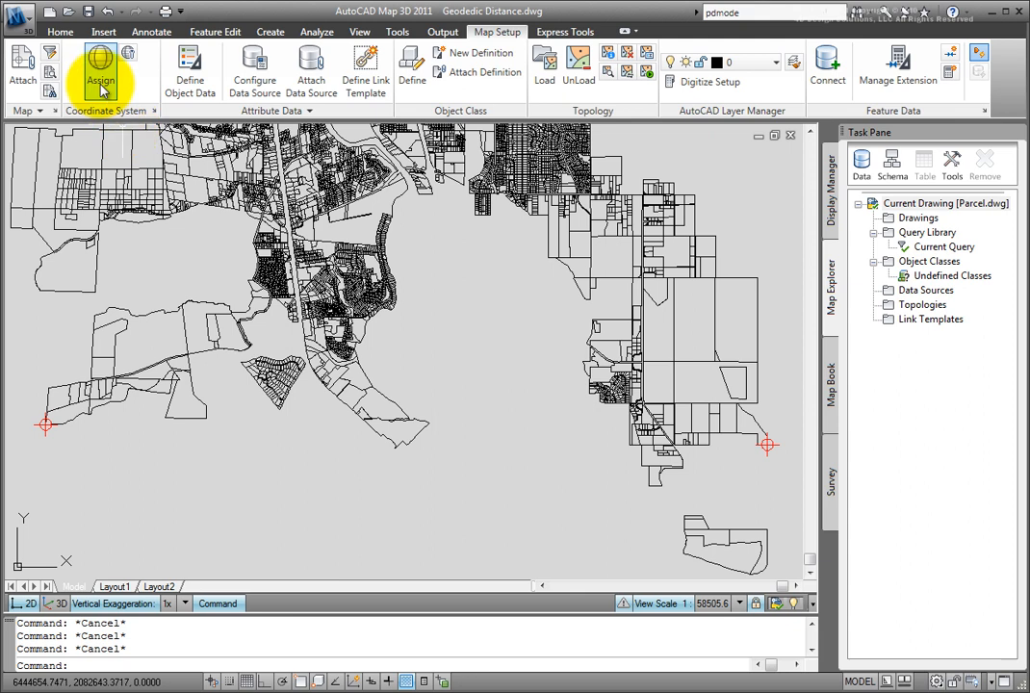
{"action": "mouse_move", "coordinate": [101, 67]}
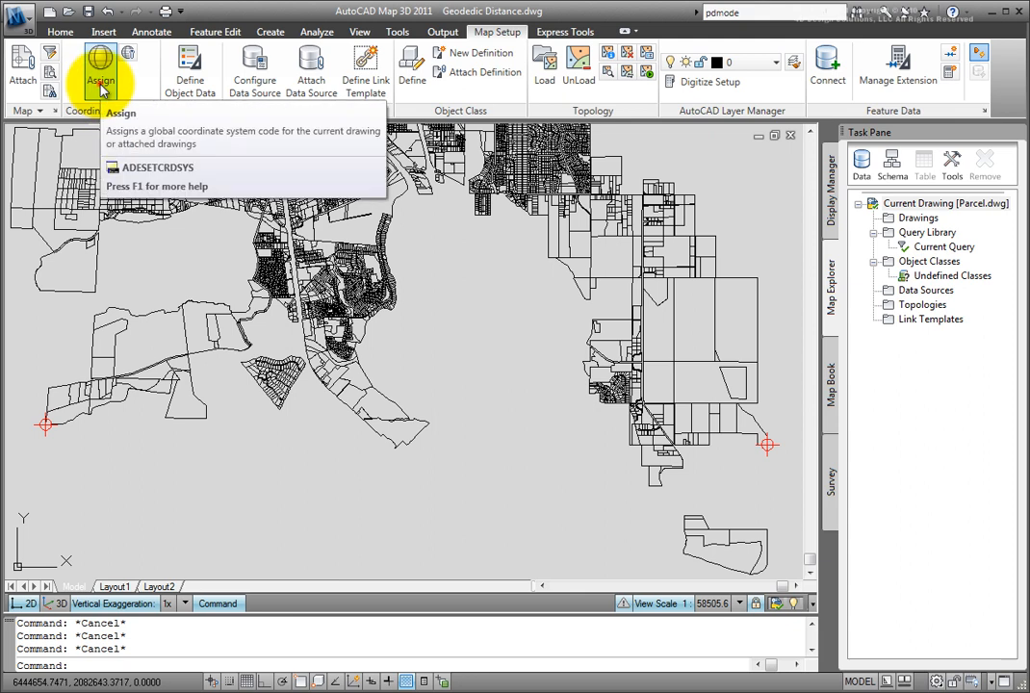
Confirm CA83-IF (NAD83 California State Planes Zone I, US Foot) as the global coordinate system
{"action": "left_click", "coordinate": [101, 62]}
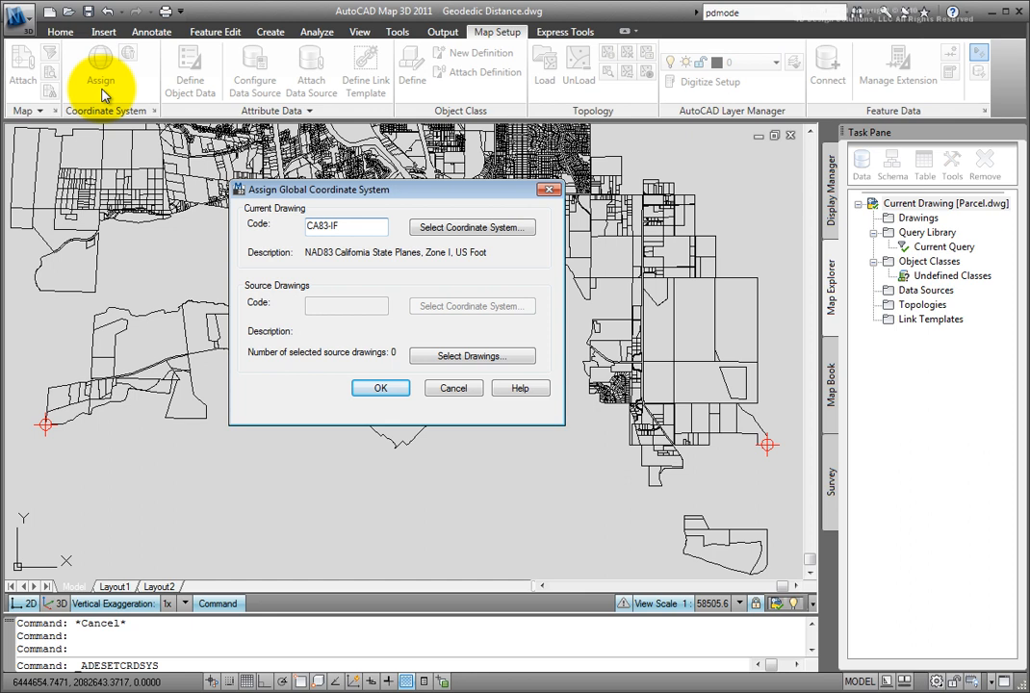
{"action": "mouse_move", "coordinate": [229, 239]}
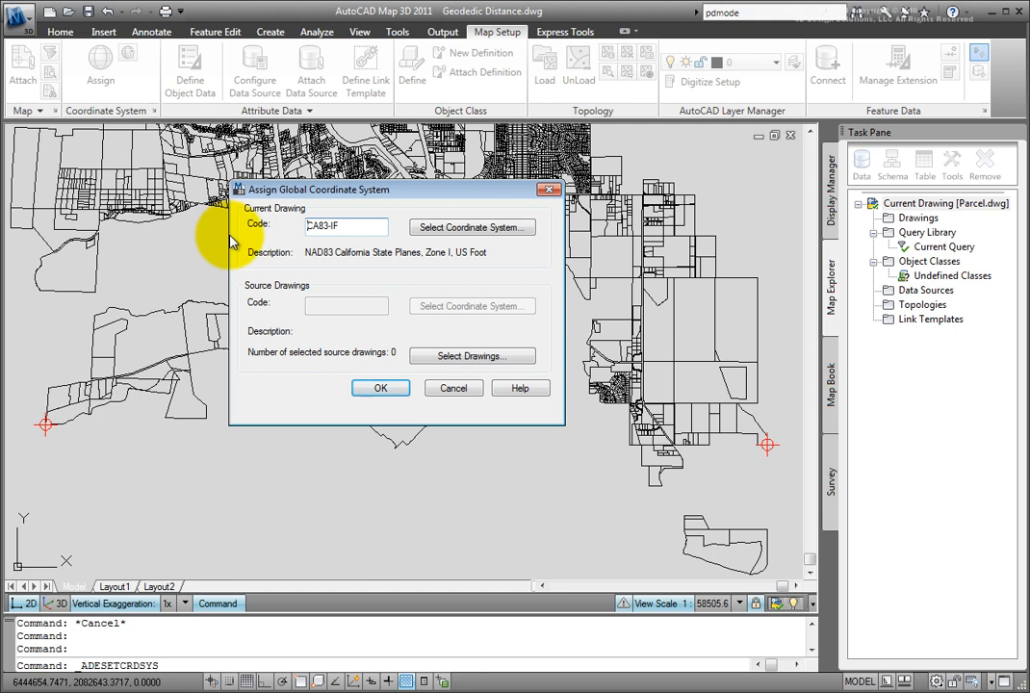
{"action": "left_click", "coordinate": [381, 389]}
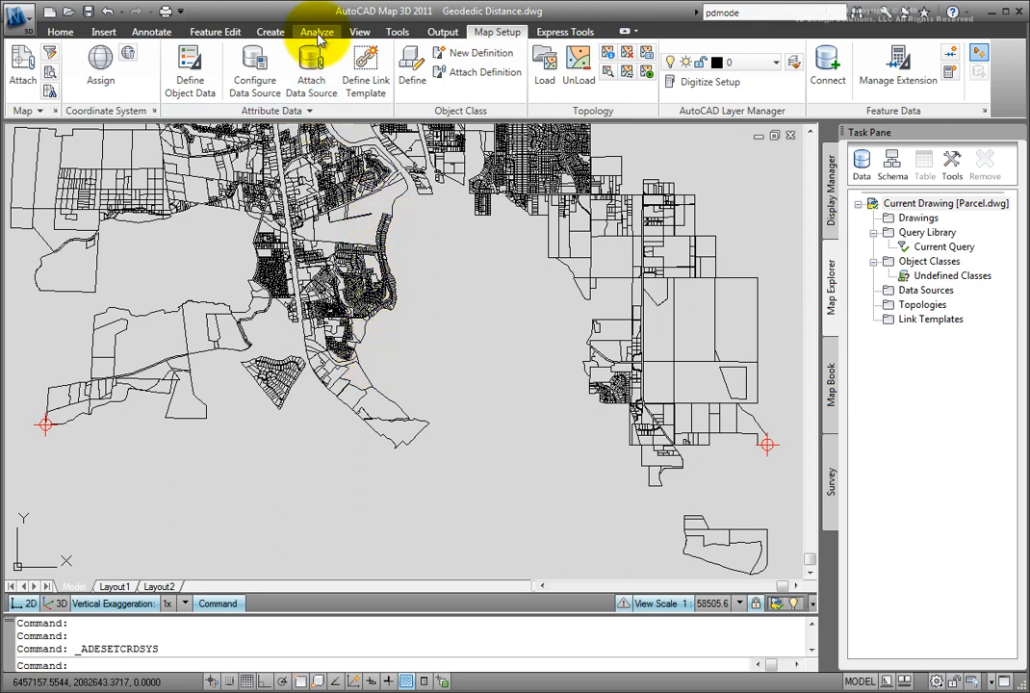
Start the Geo Distance measurement from the Analyze tools' Geo-Tools panel
{"action": "left_click", "coordinate": [316, 31]}
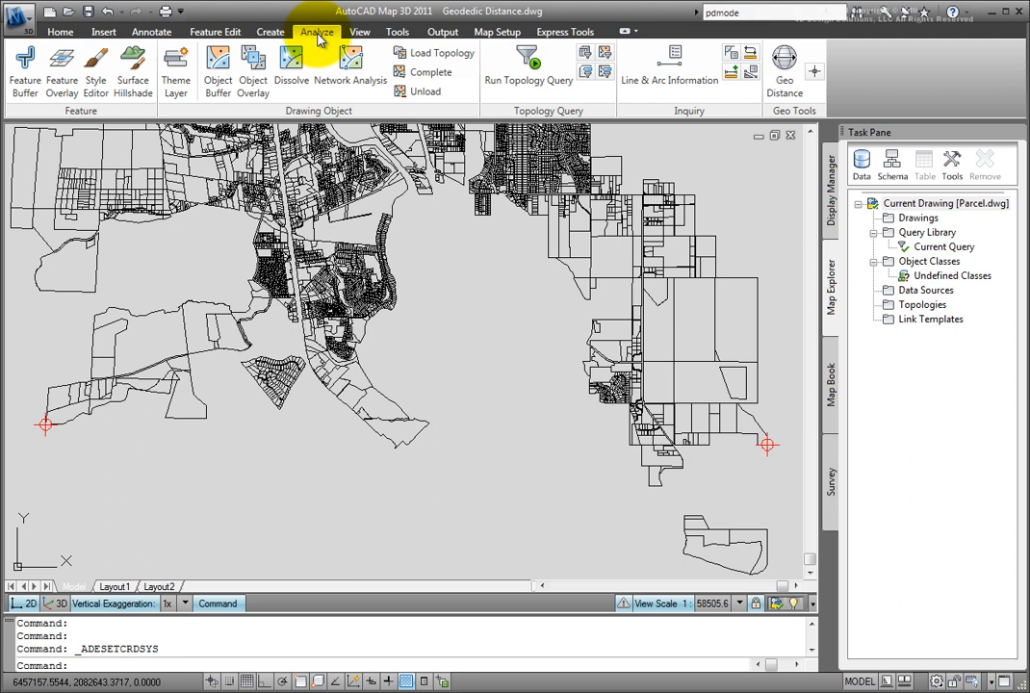
{"action": "left_click", "coordinate": [651, 216]}
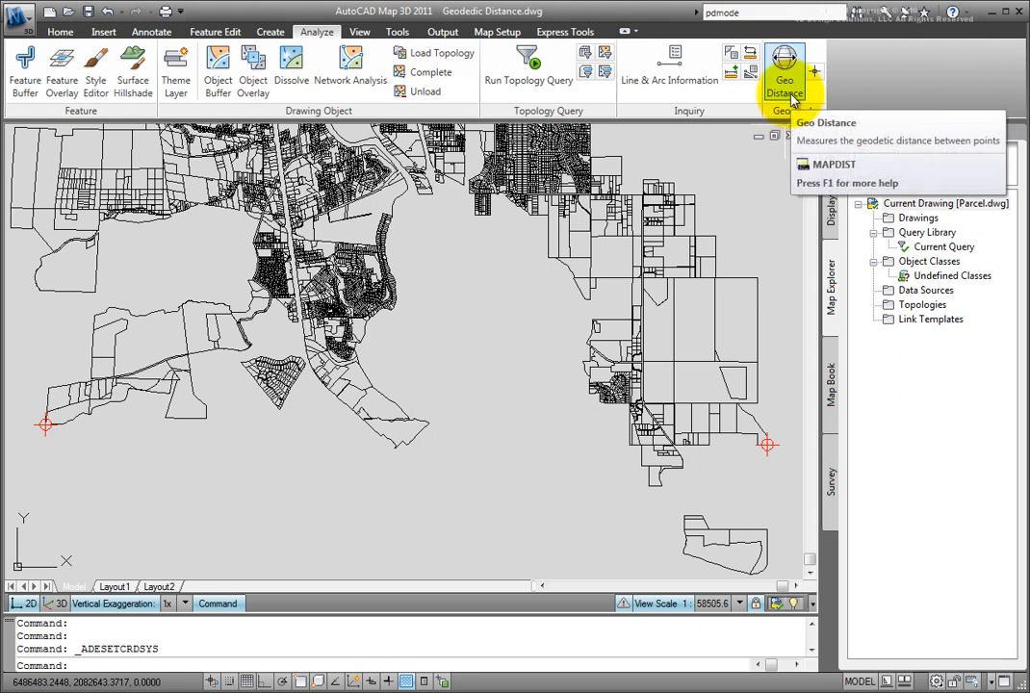
{"action": "mouse_move", "coordinate": [786, 81]}
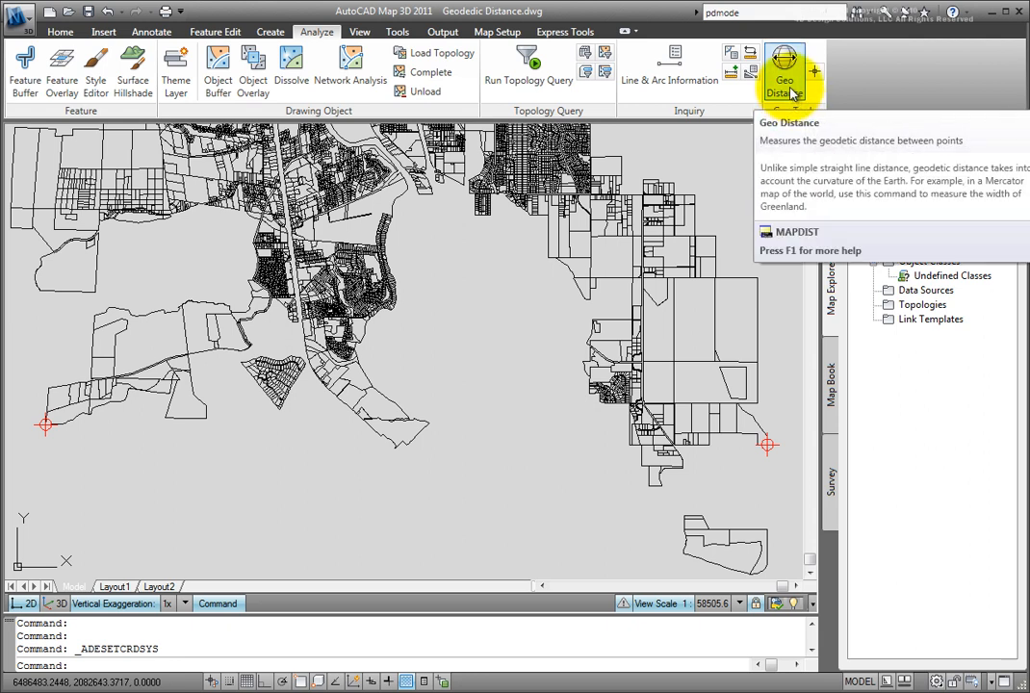
{"action": "left_click", "coordinate": [785, 74]}
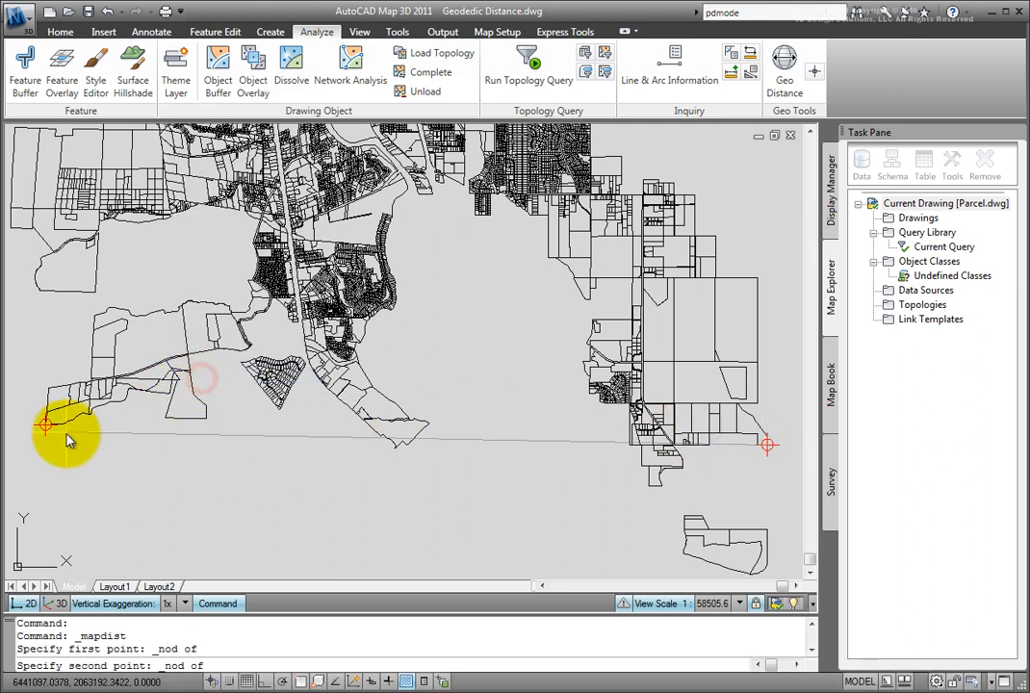
Pick the second marker node, giving a geodetic distance of 45649.9941 feet, azimuth 271 degrees
{"action": "left_click", "coordinate": [50, 431]}
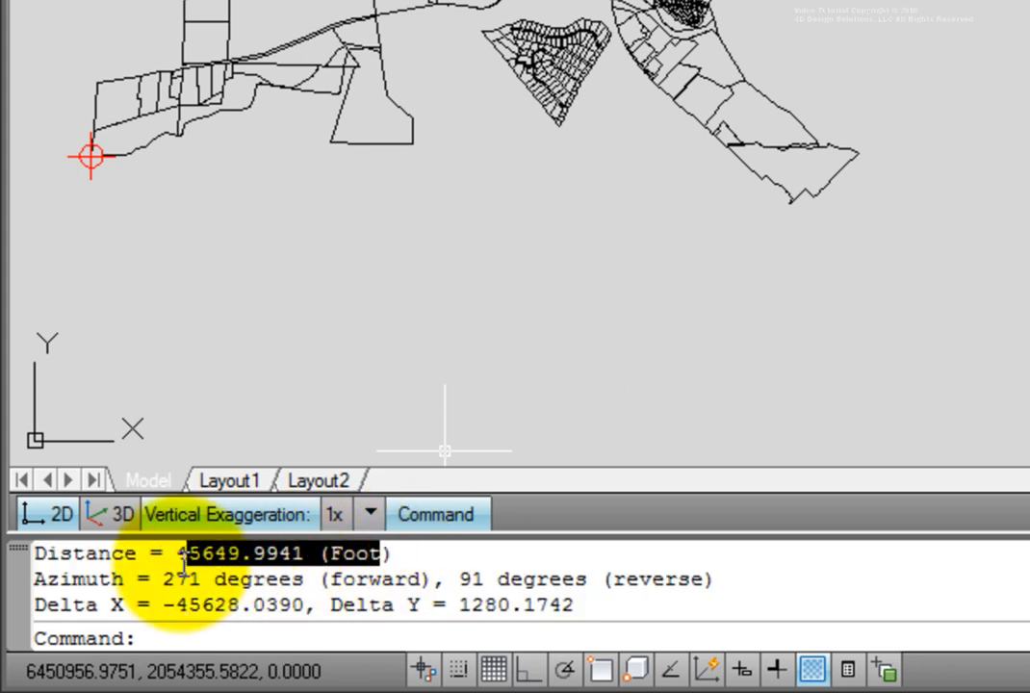
Copy the geodetic distance 45649.9941 into an untitled Notepad note and return to the drawing
{"action": "right_click", "coordinate": [202, 562]}
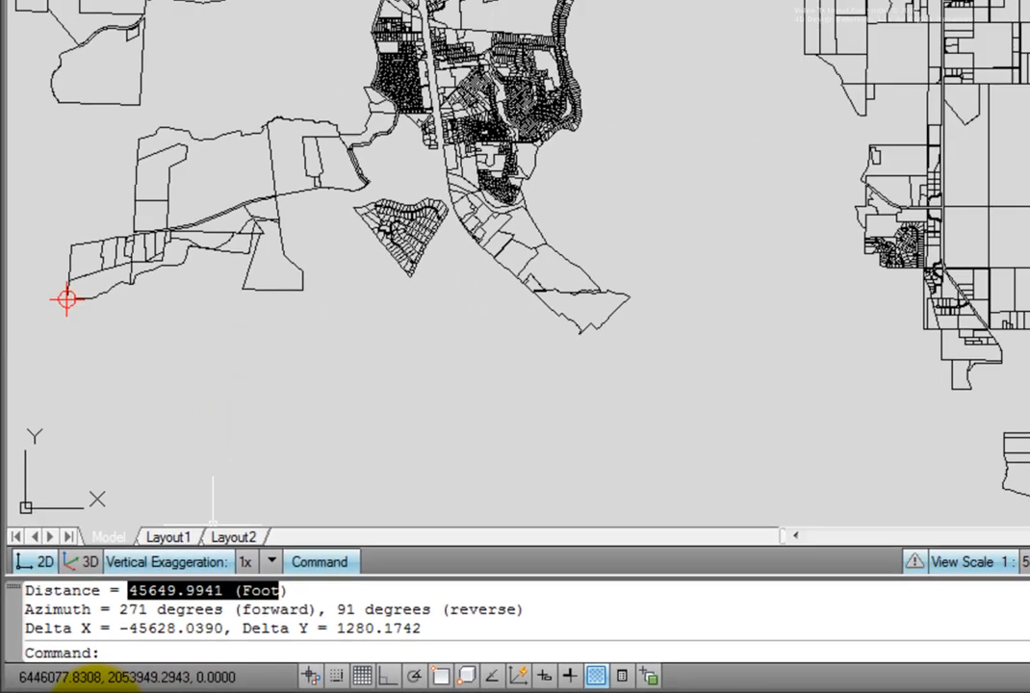
{"action": "right_click", "coordinate": [393, 347]}
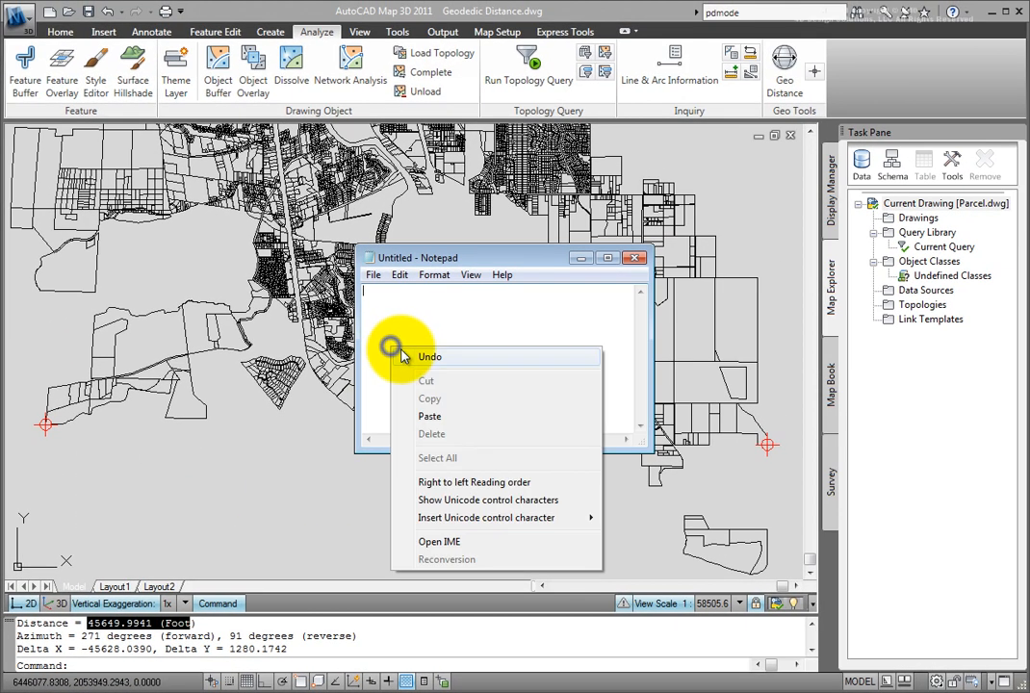
{"action": "left_click", "coordinate": [430, 416]}
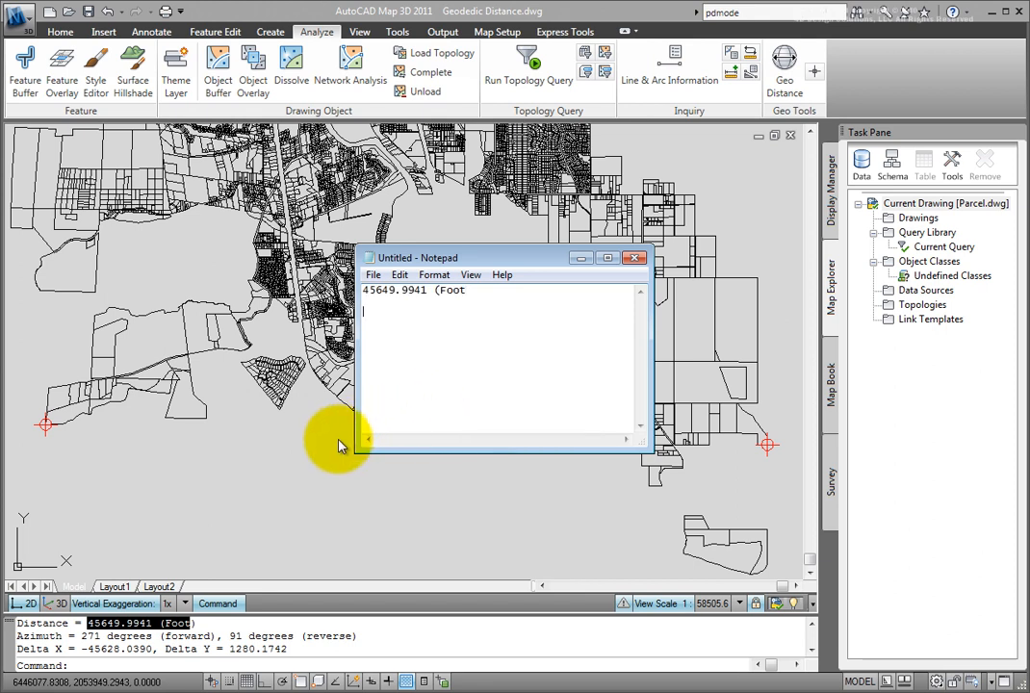
{"action": "left_click", "coordinate": [633, 258]}
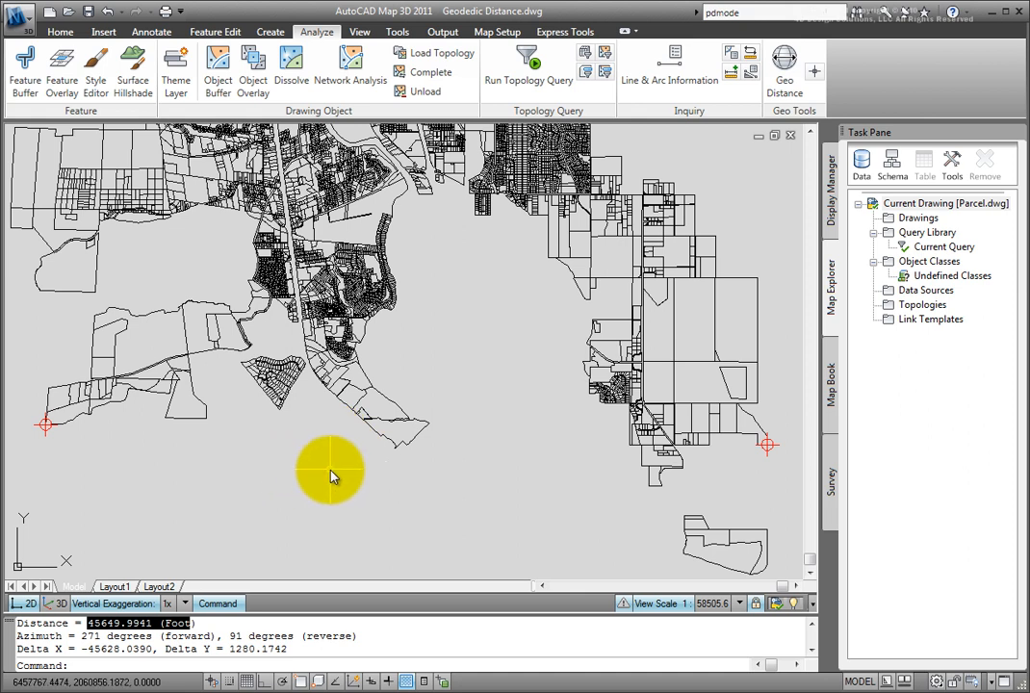
Run DIST with node snaps on the two markers, getting 45645.9942, and select that value
{"action": "type", "text": "dist"}
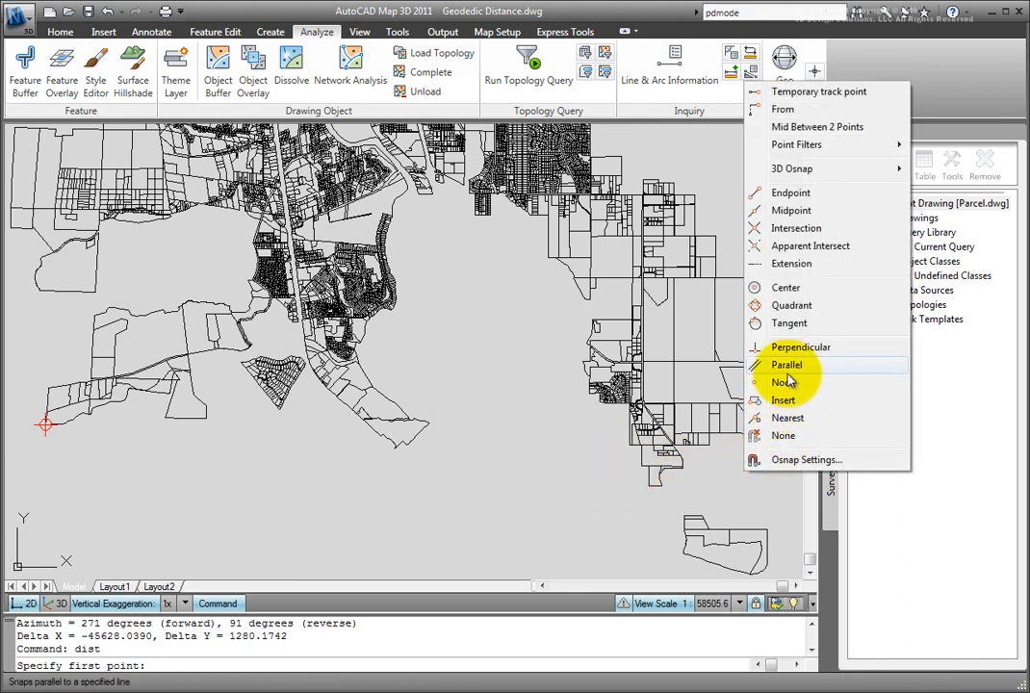
{"action": "left_click", "coordinate": [783, 381]}
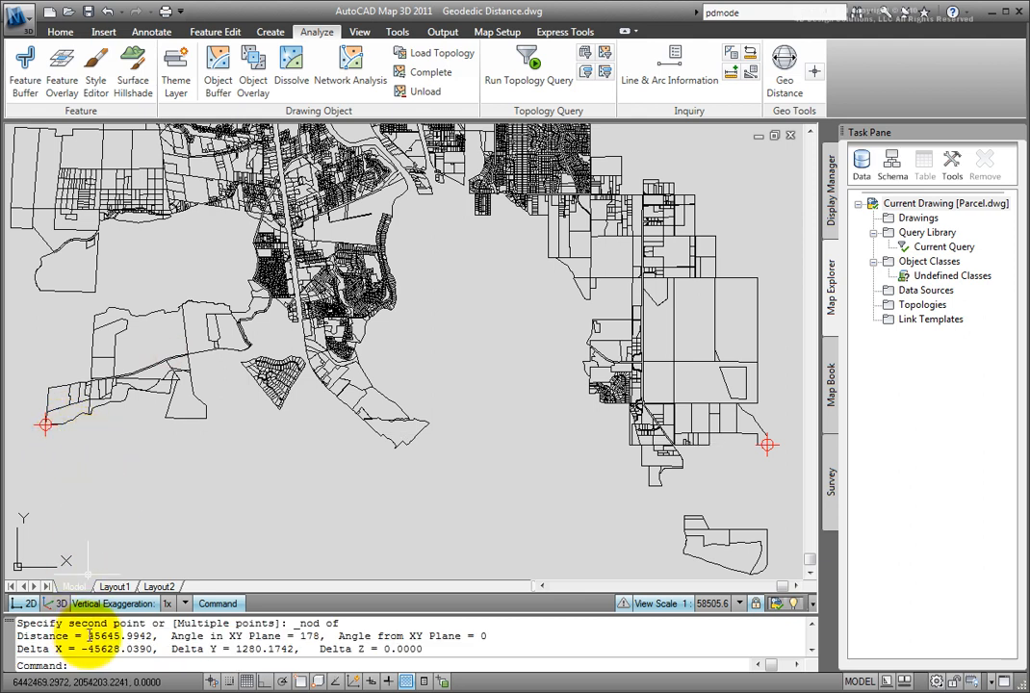
{"action": "double_click", "coordinate": [120, 635]}
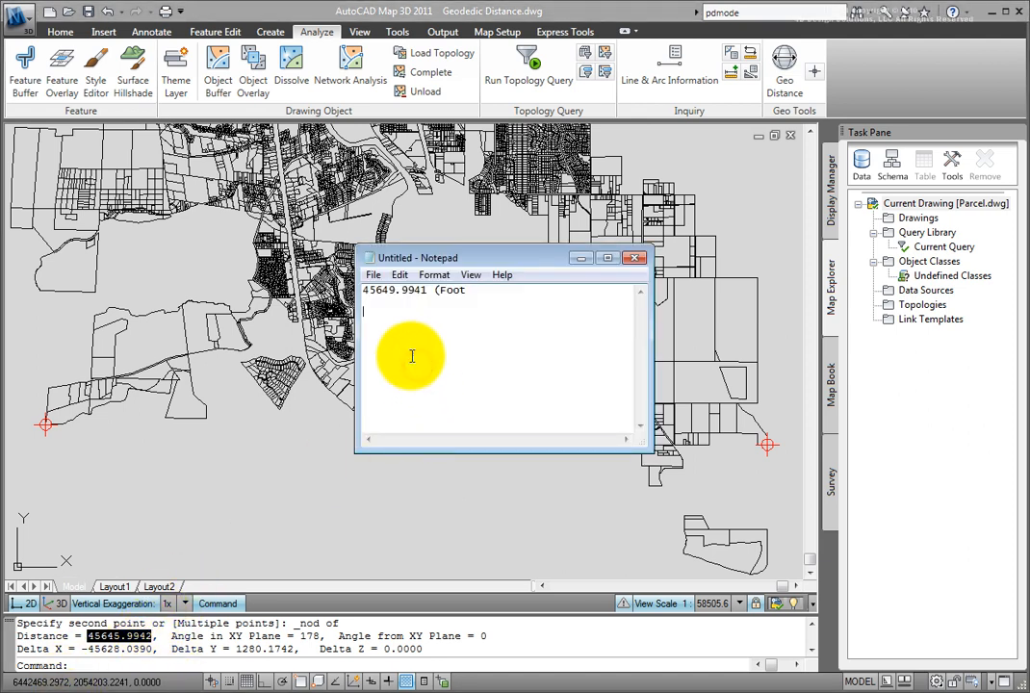
Enter 45645.9942 on a new line beneath 45649.9941 in the Notepad note
{"action": "type", "text": "45645.9942"}
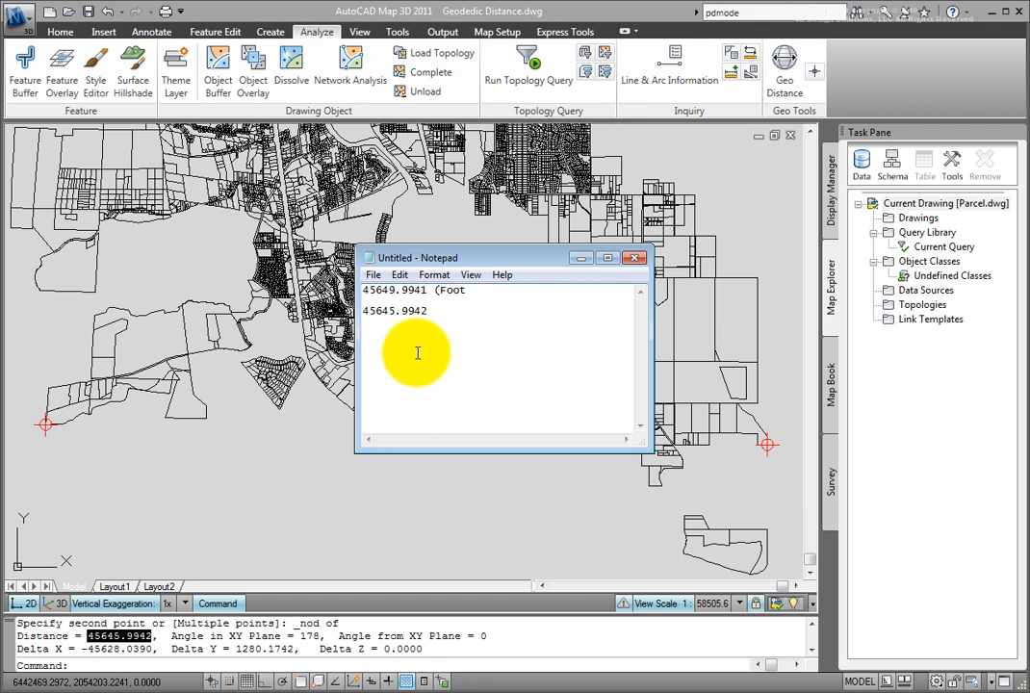